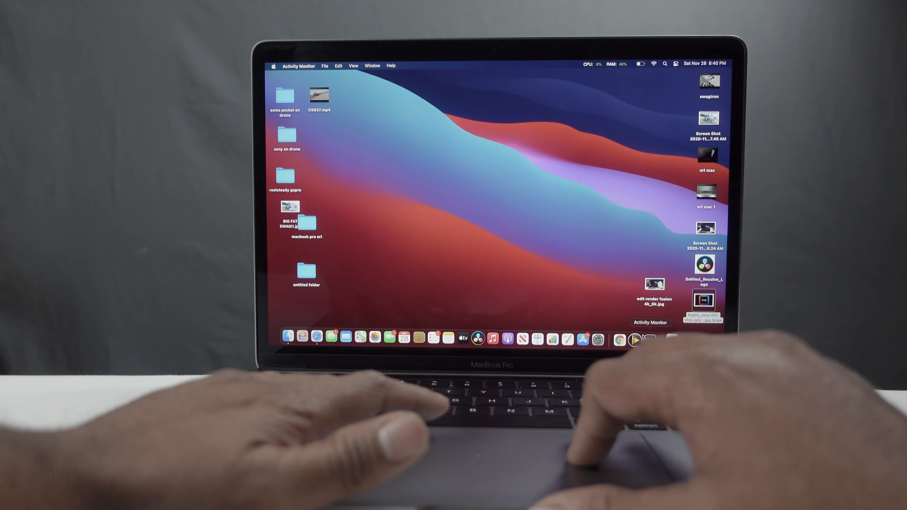
Switch from Chrome to Microsoft Excel's Book1 workbook via the Dock.
left_click(651, 323)
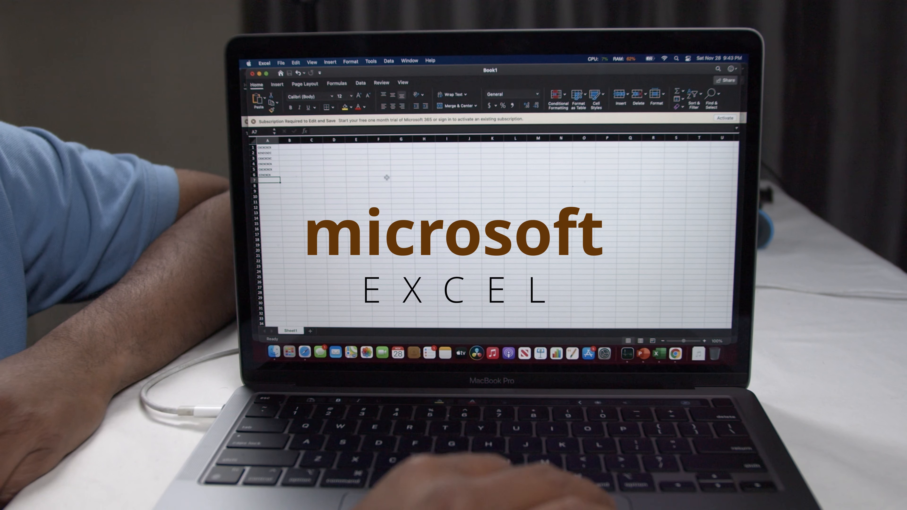
Fill cells along rows 7 and 8 with filler text (cbgfgf, g\gf, gf, scds, frsf), tabbing between cells.
type("cbgfgf")
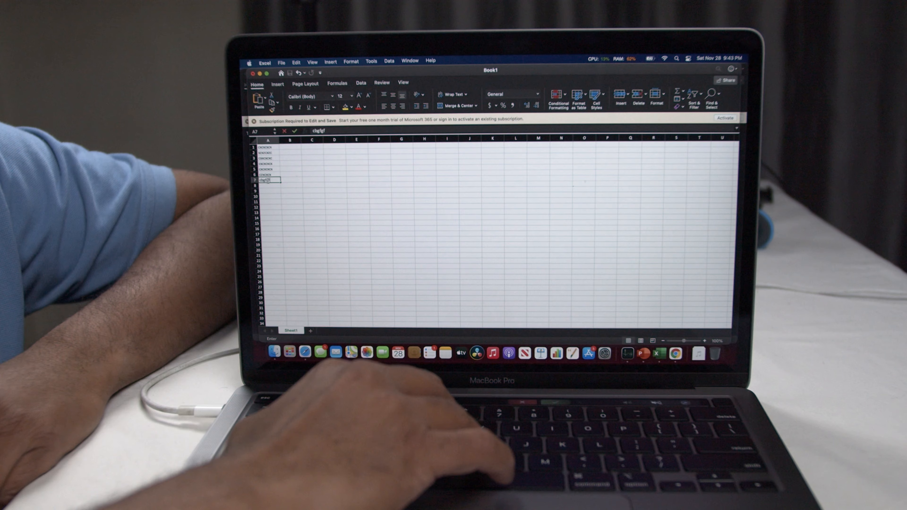
type("g\\gf")
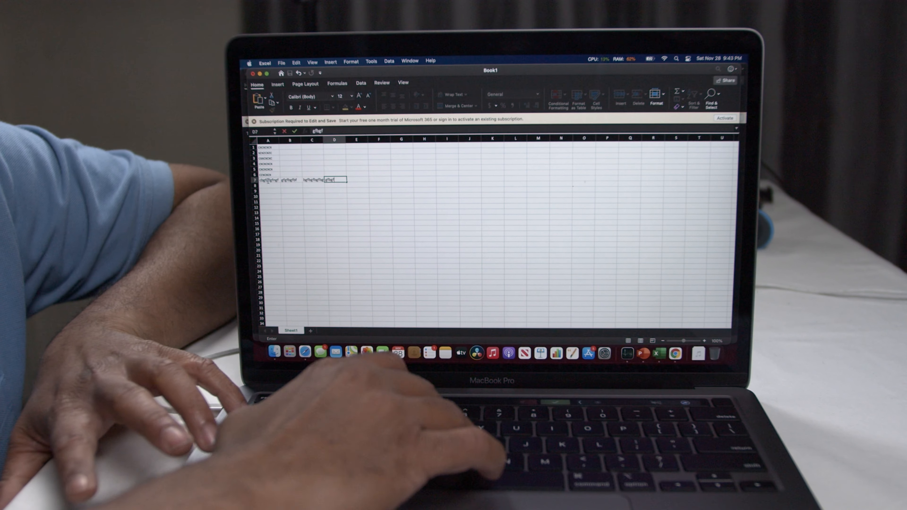
type("gf")
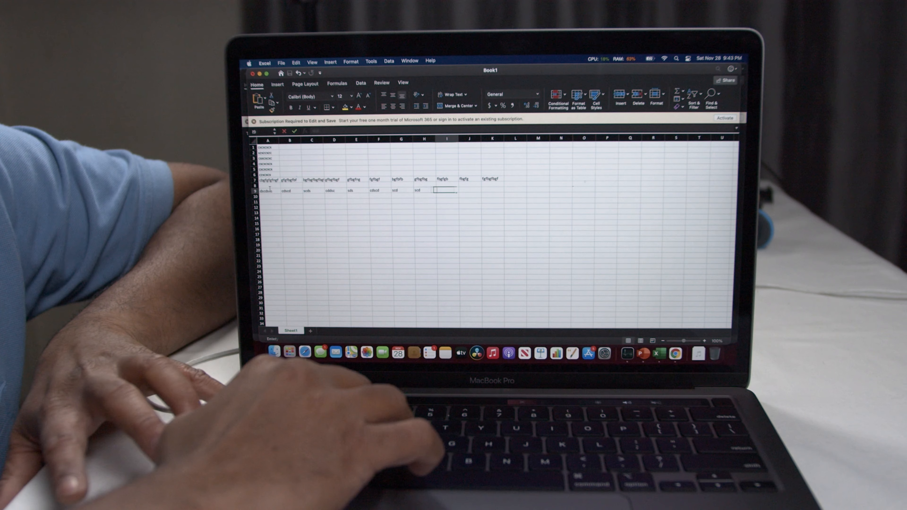
type("scds")
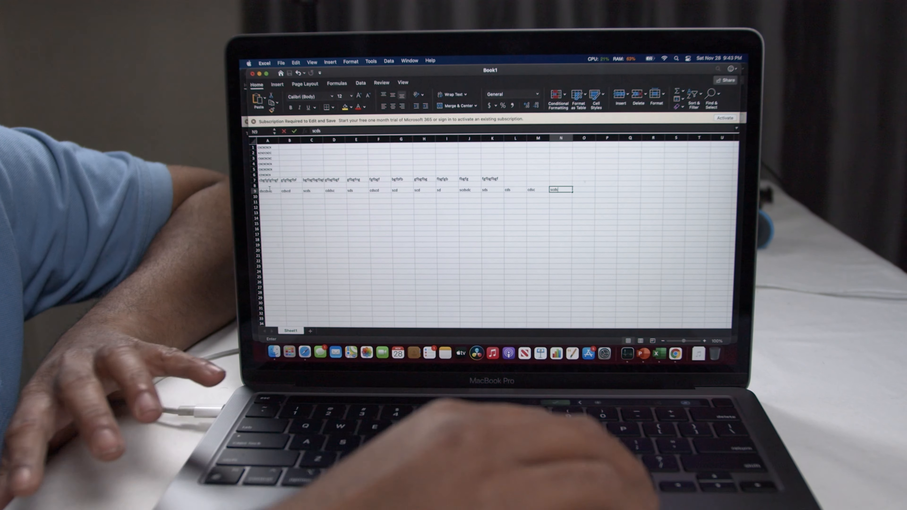
type("frsf")
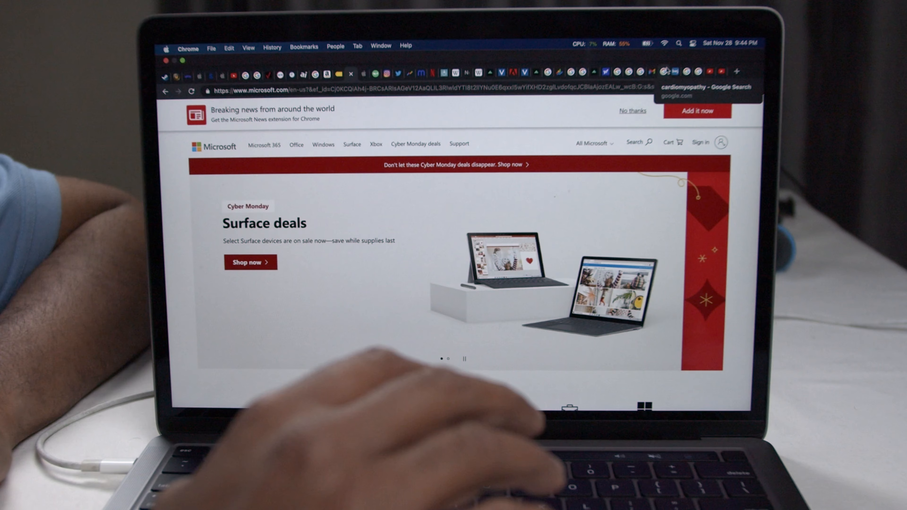
Show all windows with Mission Control, then bring up Activity Monitor's Memory view of per-process RAM use.
key("F3")
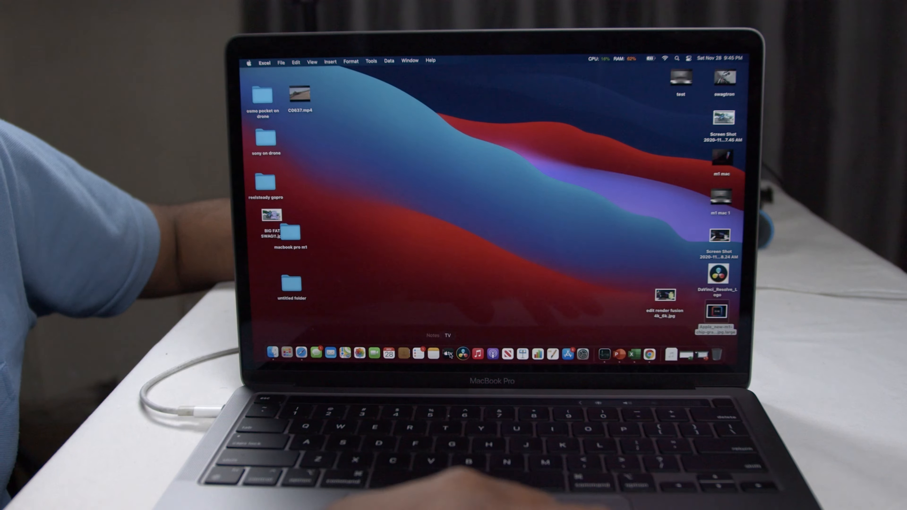
left_click(600, 353)
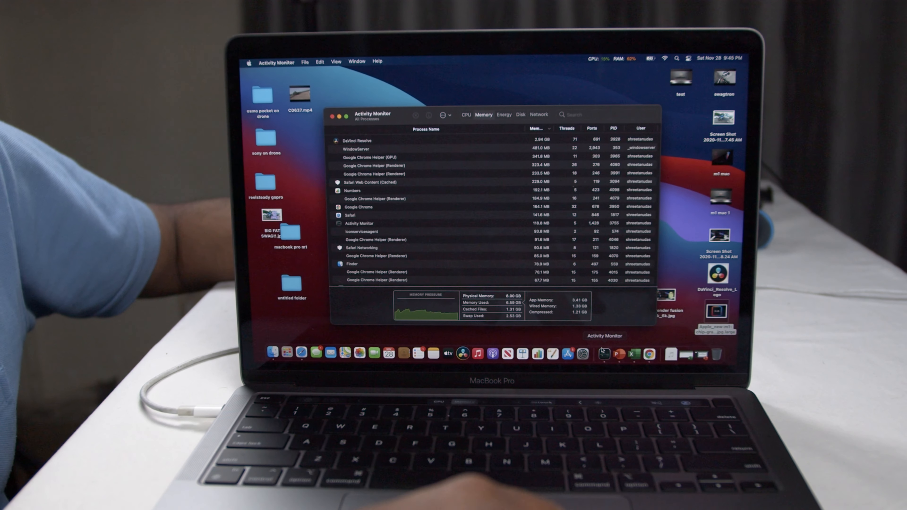